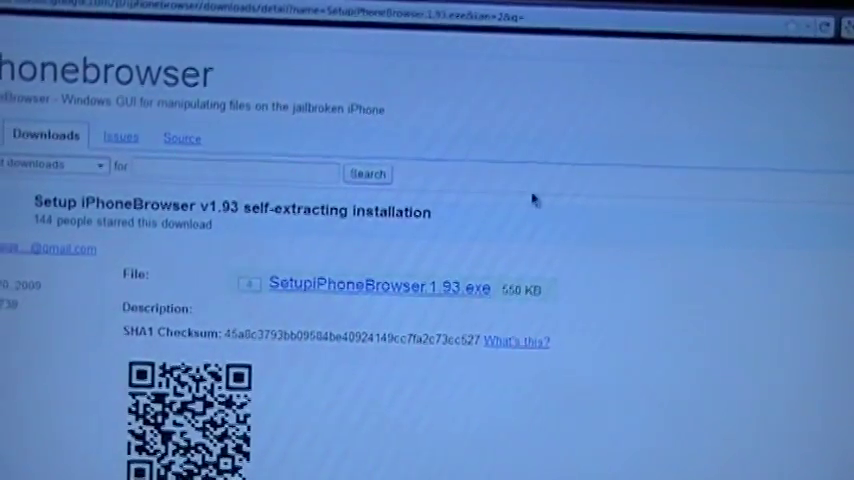
Expand the User folder in the left tree down to Tap Zoo's app container
{"action": "scroll", "scroll_direction": "down", "scroll_amount": 3}
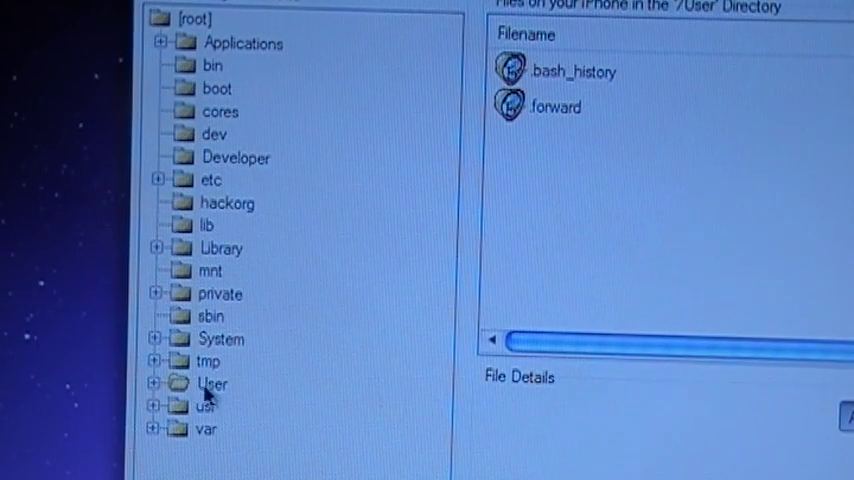
{"action": "left_click", "coordinate": [158, 384]}
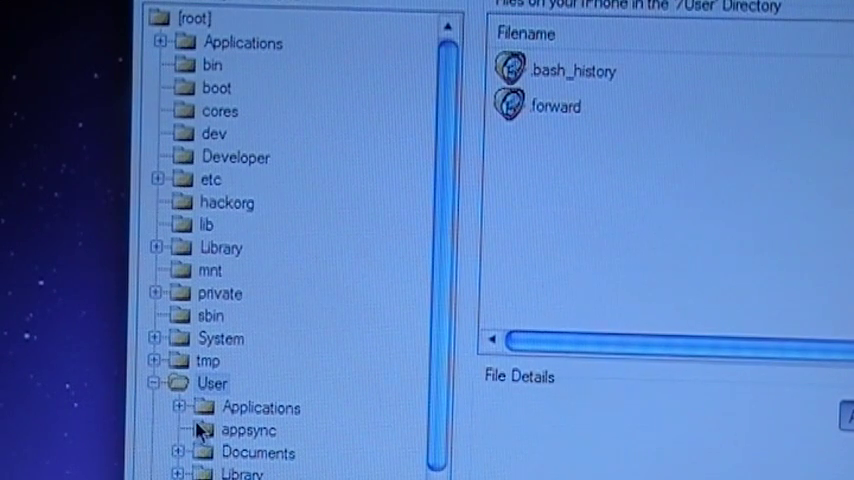
{"action": "scroll", "scroll_direction": "down", "scroll_amount": 3}
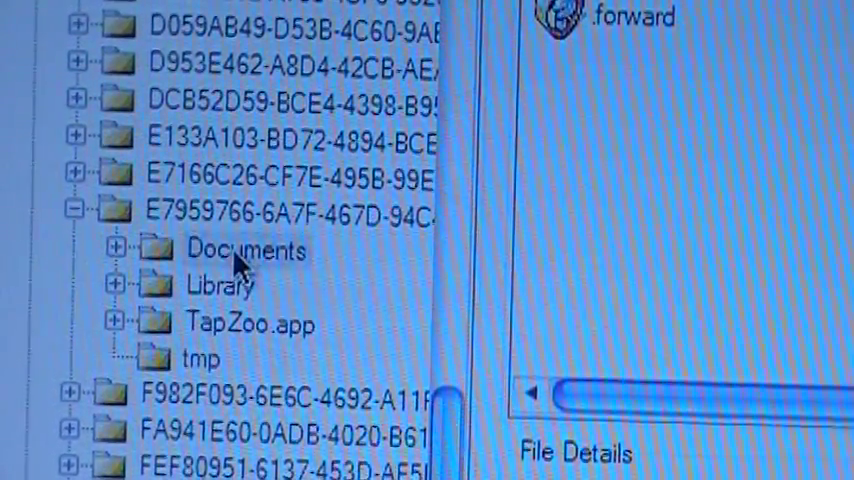
Select gameState.db in Tap Zoo's Documents folder and bring up its file actions to copy it
{"action": "left_click", "coordinate": [120, 250]}
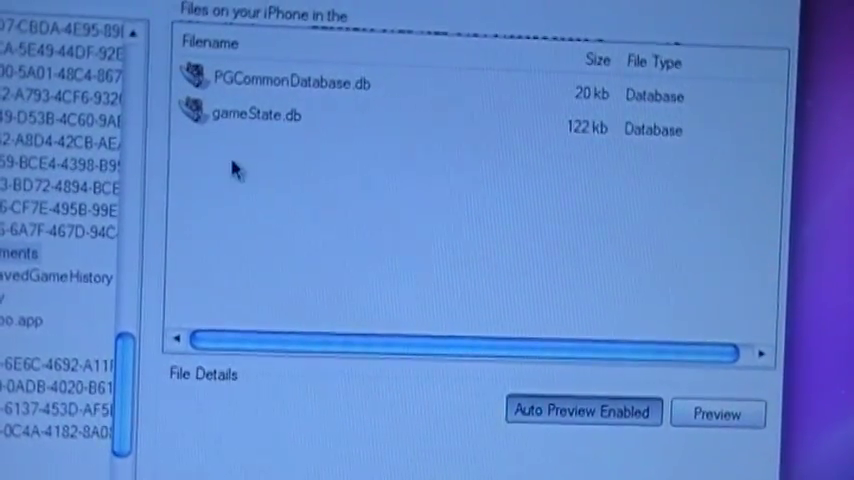
{"action": "left_click", "coordinate": [264, 114]}
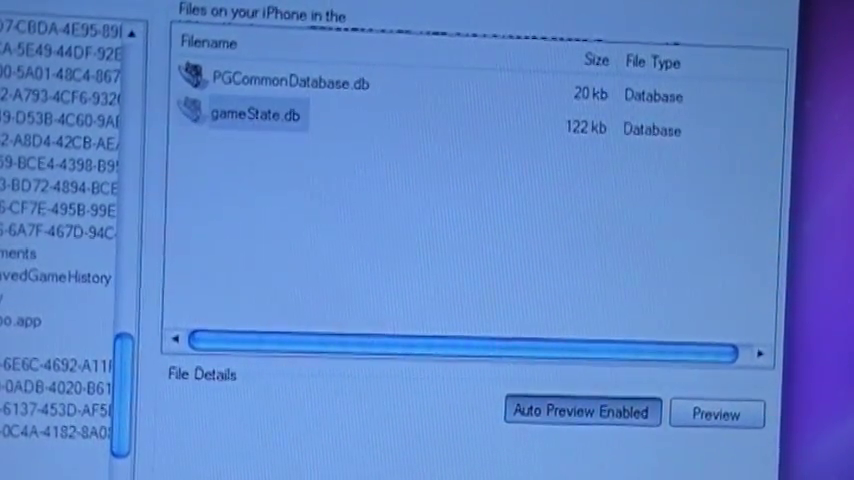
{"action": "right_click", "coordinate": [256, 112]}
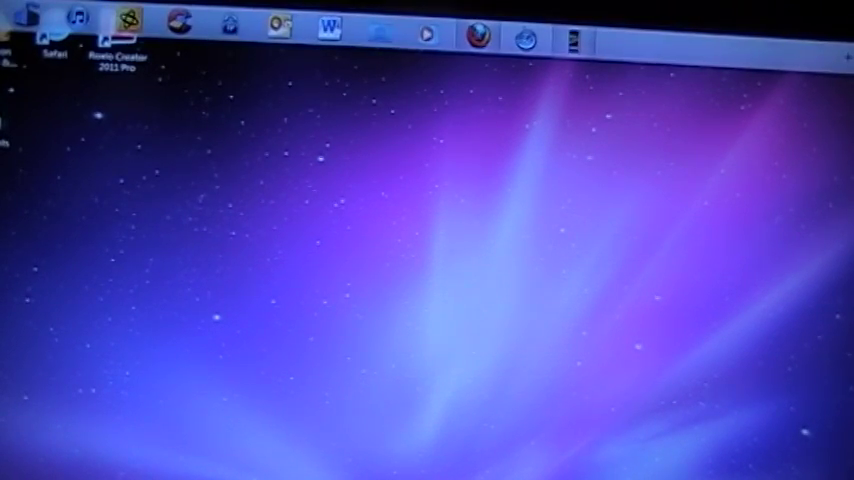
Launch SQLite Database Browser to open the copied gameState.db from the Desktop
{"action": "left_click", "coordinate": [22, 20]}
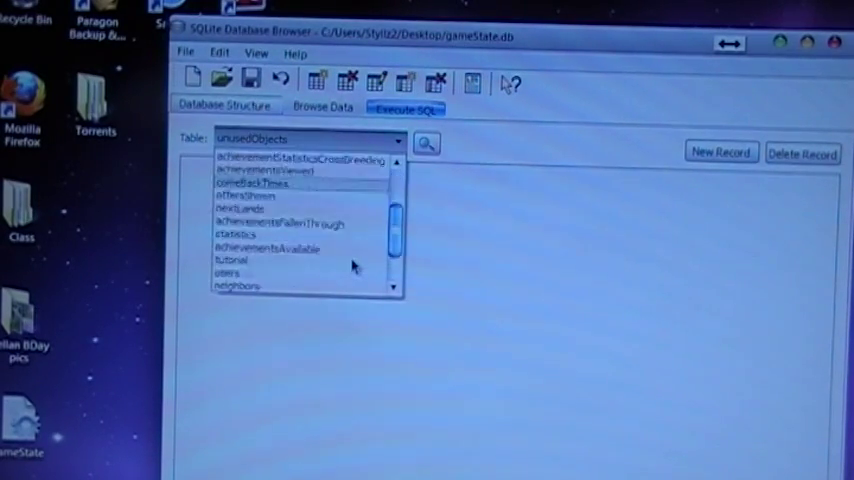
Show the users table's data, revealing the coins value 17057489
{"action": "scroll", "scroll_direction": "down", "scroll_amount": 3}
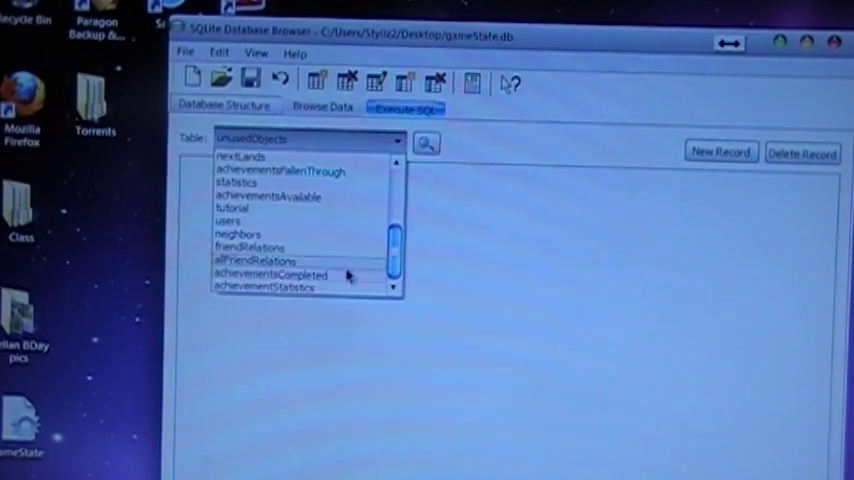
{"action": "left_click", "coordinate": [230, 220]}
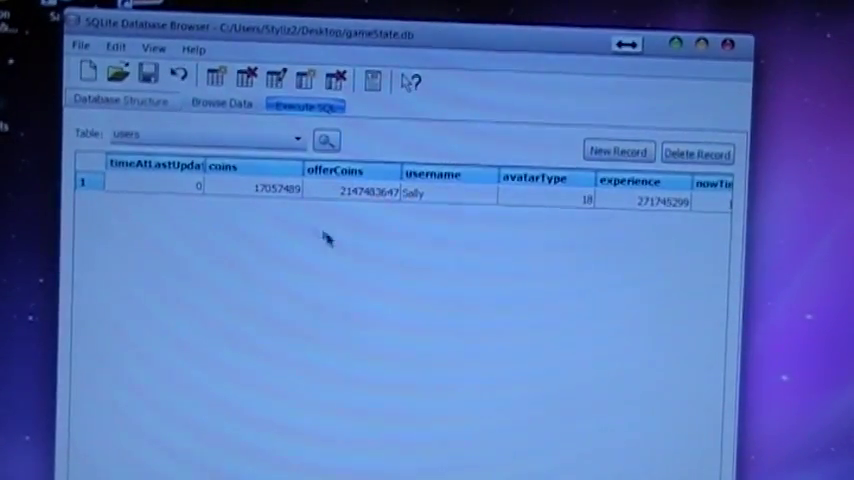
{"action": "mouse_move", "coordinate": [310, 196]}
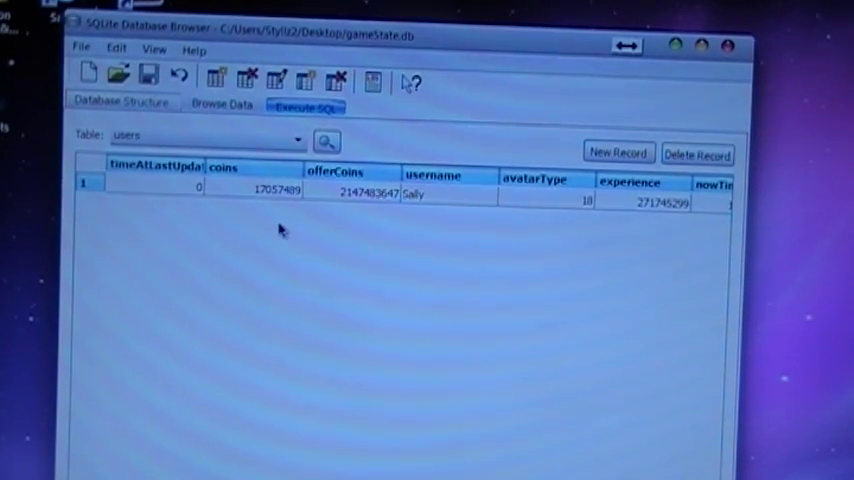
{"action": "mouse_move", "coordinate": [264, 208]}
{"action": "type", "text": "1"}
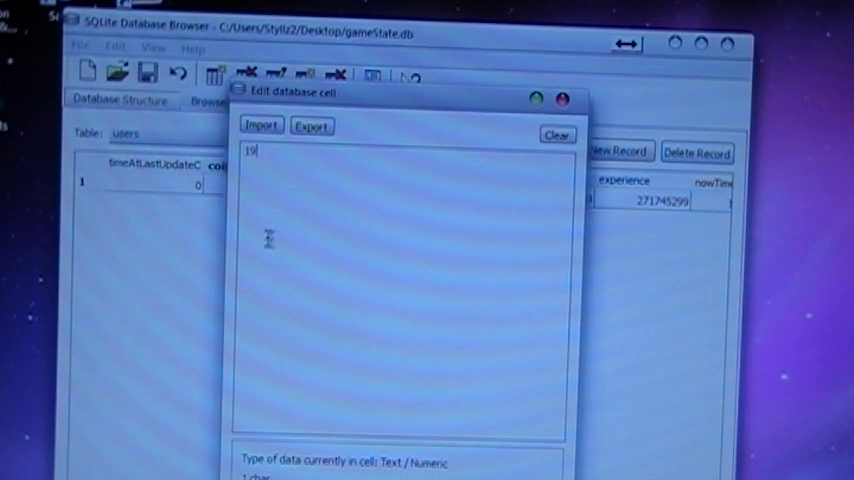
{"action": "type", "text": "99999999"}
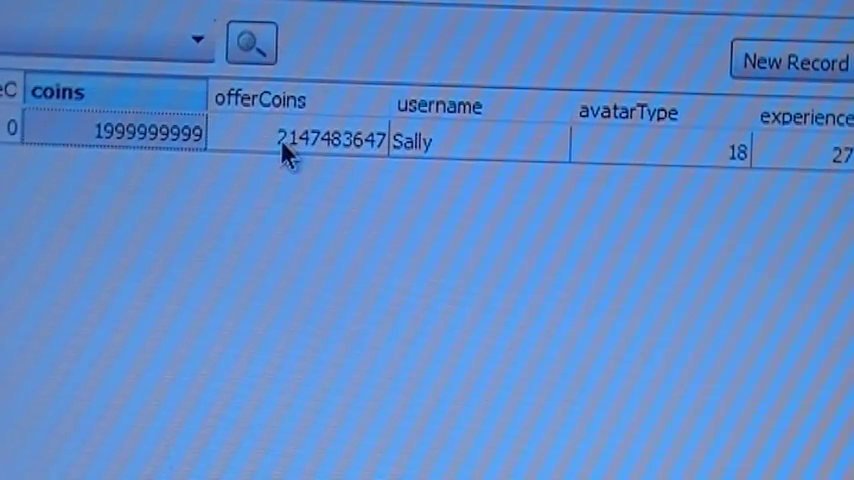
{"action": "mouse_move", "coordinate": [336, 164]}
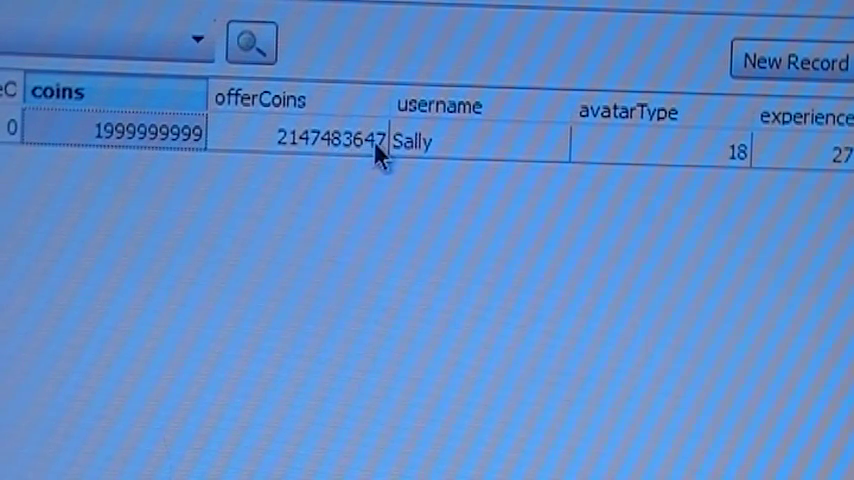
{"action": "mouse_move", "coordinate": [284, 164]}
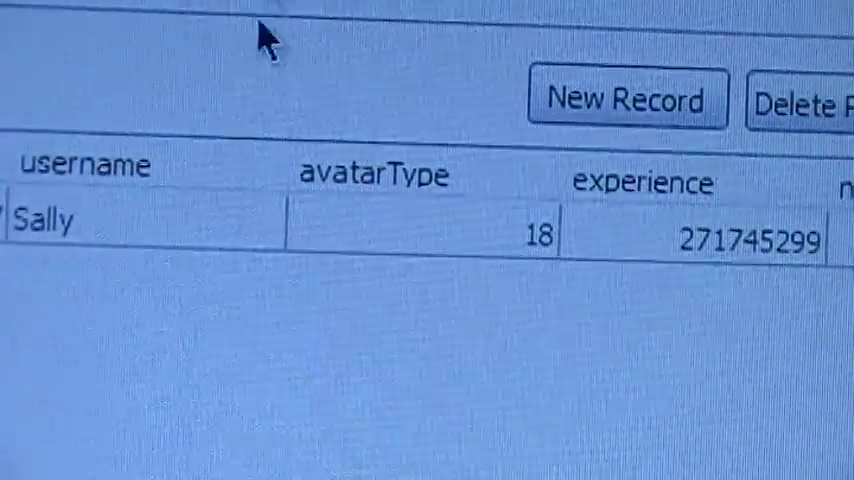
{"action": "mouse_move", "coordinate": [268, 116]}
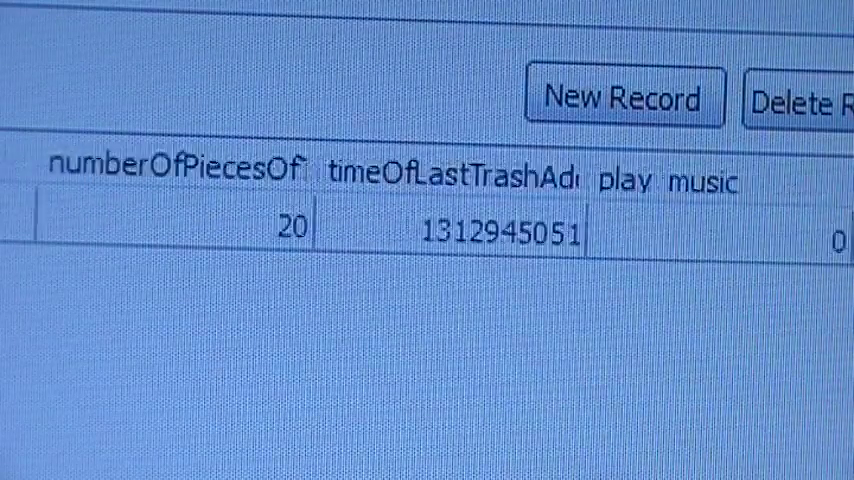
{"action": "scroll", "scroll_direction": "right", "scroll_amount": 3}
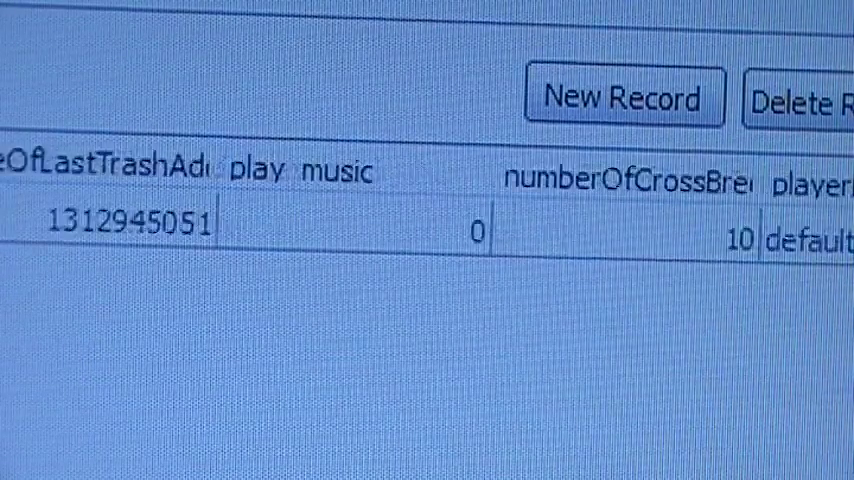
{"action": "scroll", "scroll_direction": "right", "scroll_amount": 3}
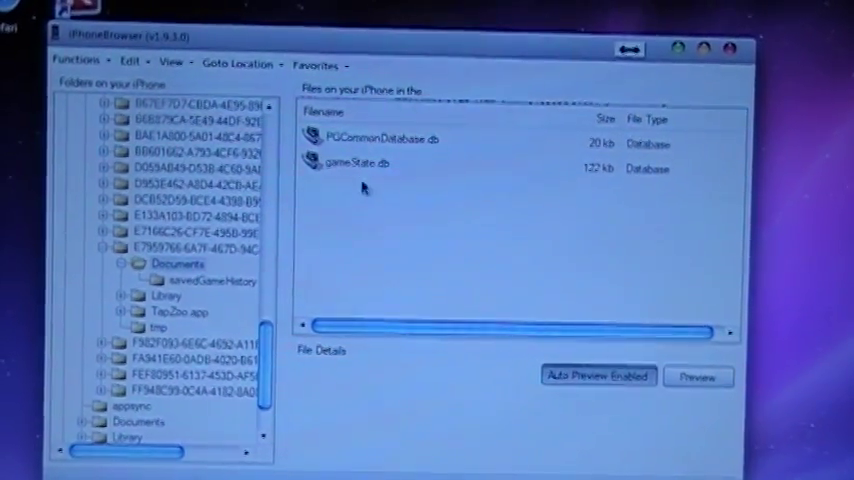
Replace gameState.db on the iPhone with the edited copy, then bring up iDemo
{"action": "right_click", "coordinate": [362, 162]}
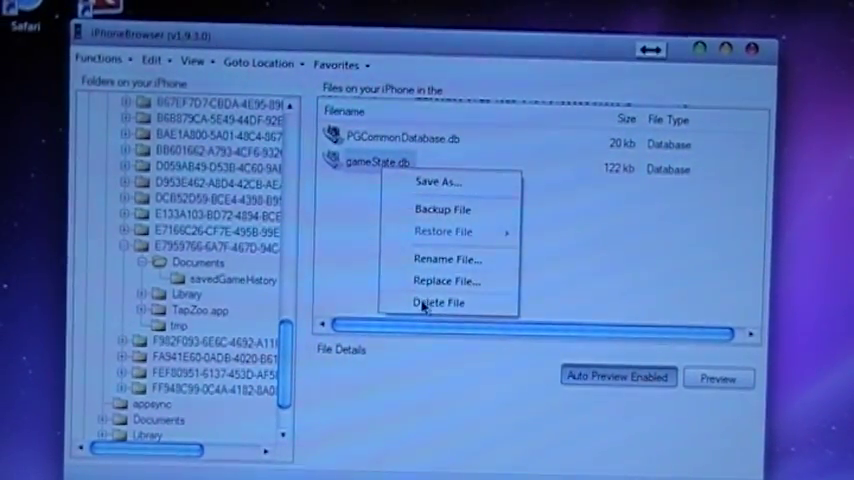
{"action": "left_click", "coordinate": [436, 302]}
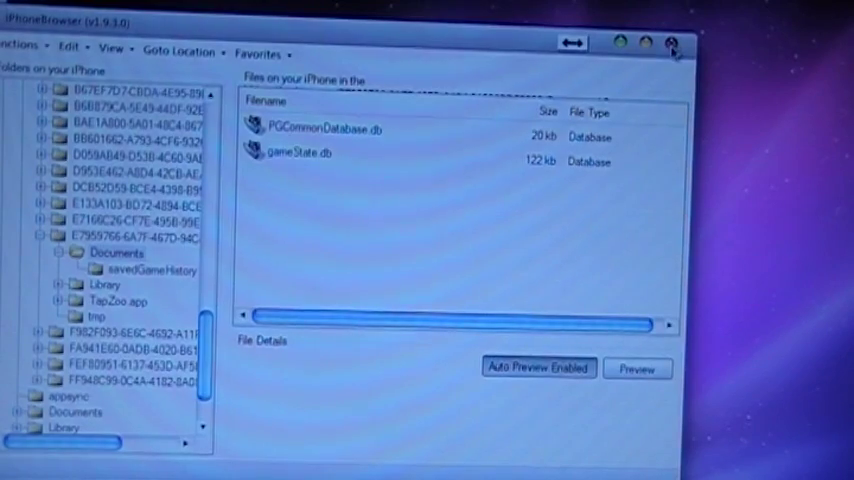
{"action": "left_click", "coordinate": [670, 40]}
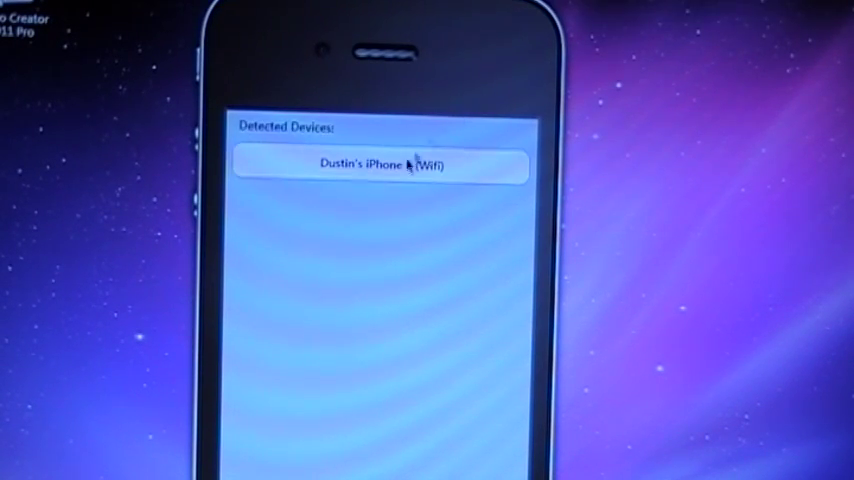
Connect to the detected iPhone over WiFi to mirror its screen
{"action": "left_click", "coordinate": [380, 164]}
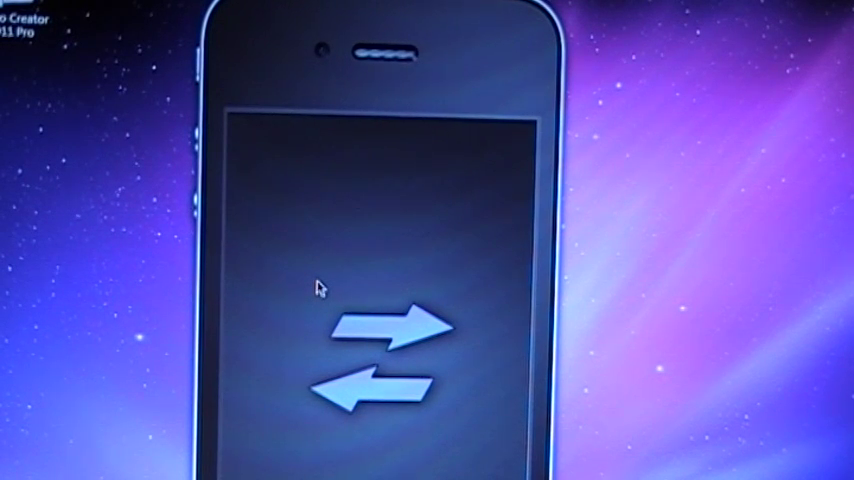
{"action": "mouse_move", "coordinate": [482, 96]}
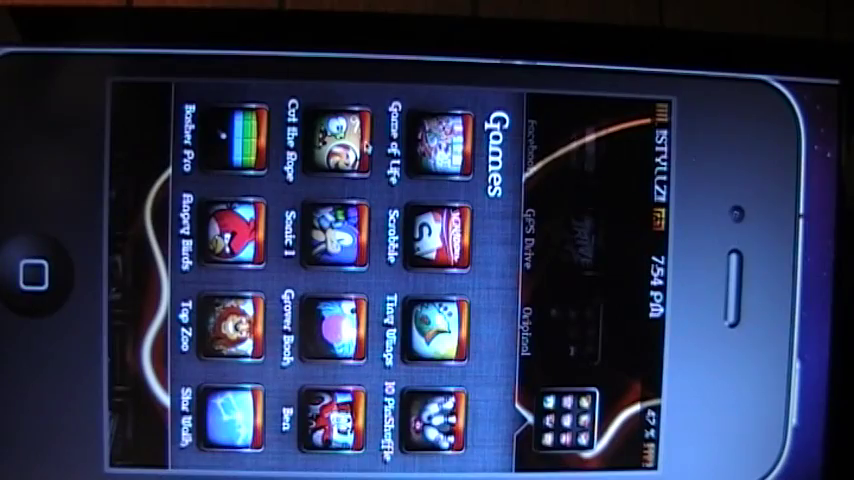
Launch Tap Zoo from the Games folder on the mirrored iPhone
{"action": "left_click", "coordinate": [232, 330]}
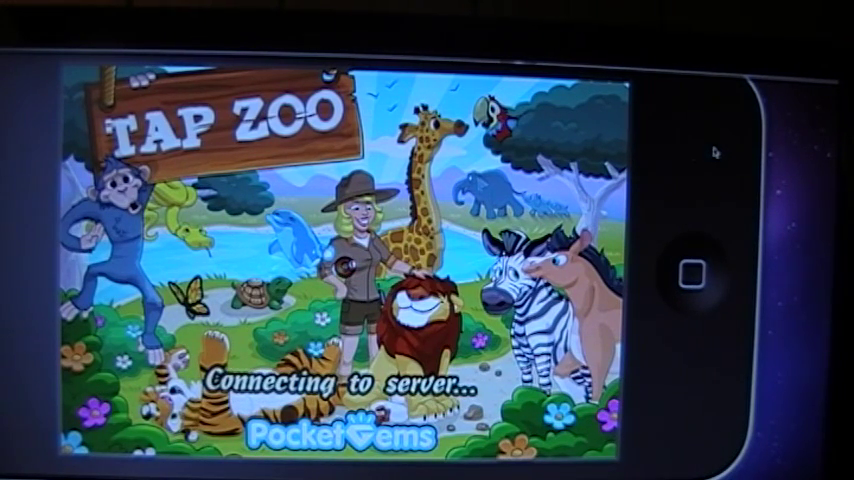
{"action": "mouse_move", "coordinate": [708, 152]}
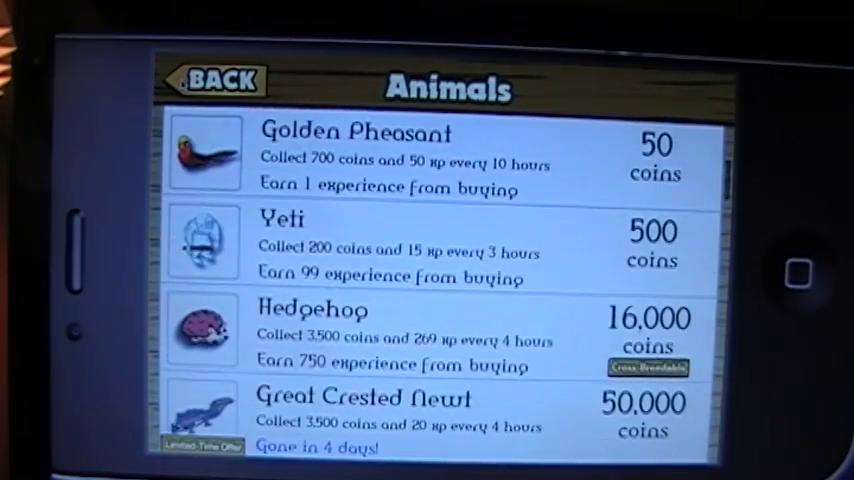
Scroll down the Animals shop list past Yeti, Hedgehop and Deer Mouse
{"action": "scroll", "scroll_direction": "down", "scroll_amount": 3}
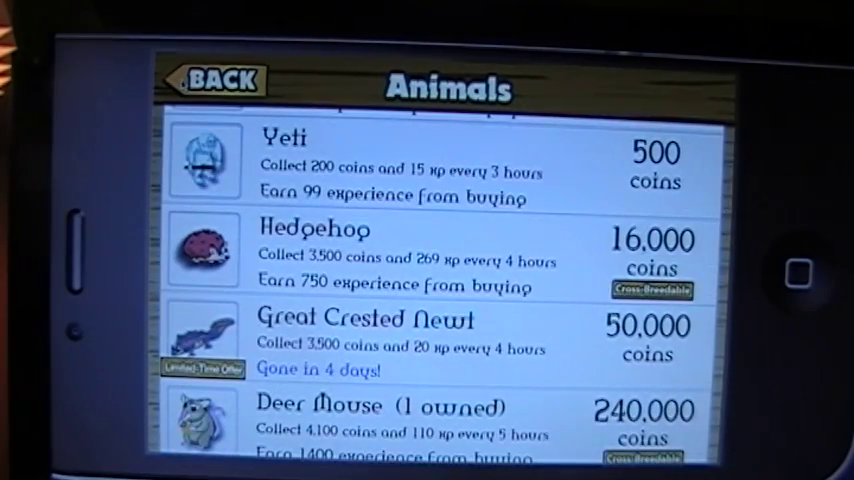